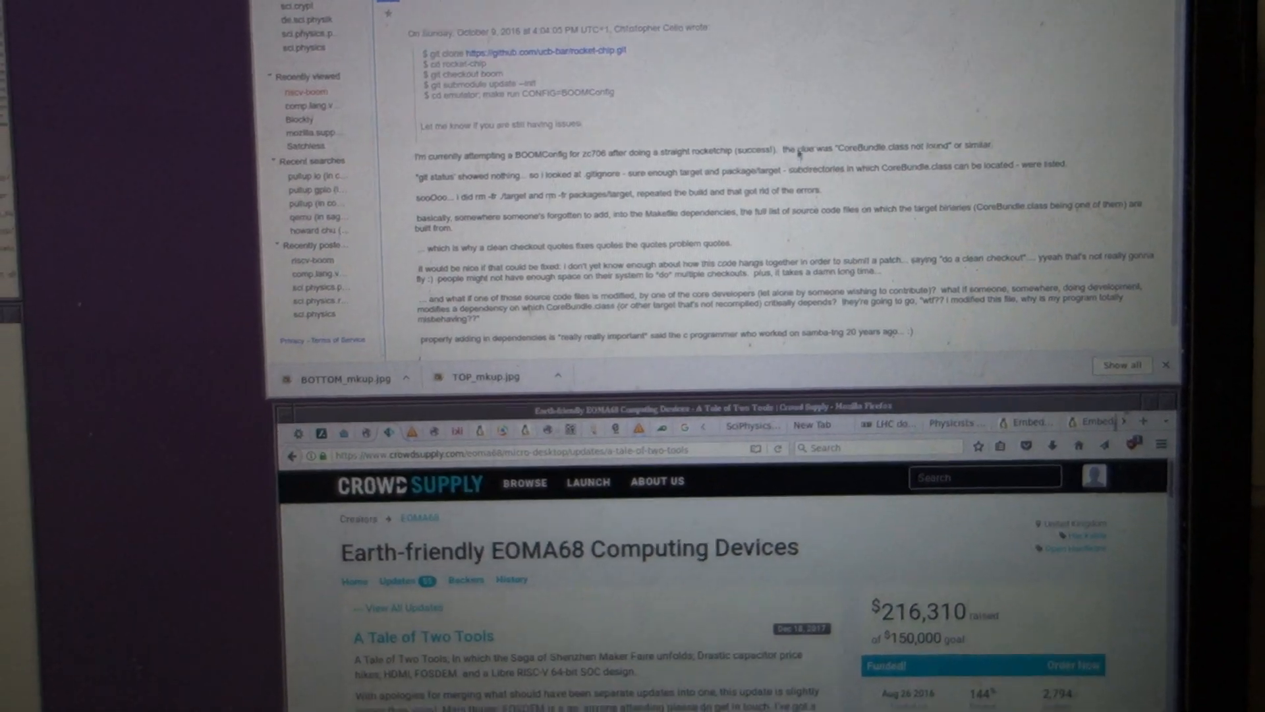
Scroll the Google Groups thread toward the Rocket Core Zynq booting instructions in section 3.8.
scroll(down, 3)
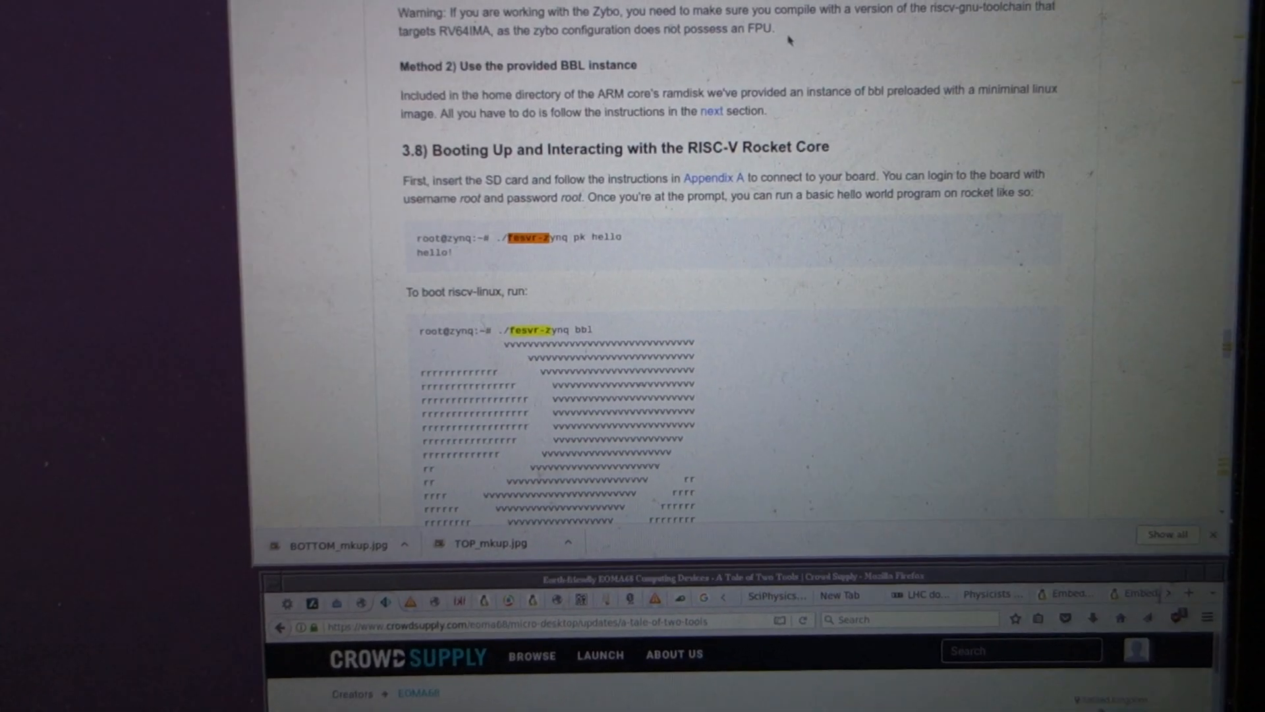
Scroll past section 3.8 to the FSBL 'Add partition boot image' steps.
scroll(down, 3)
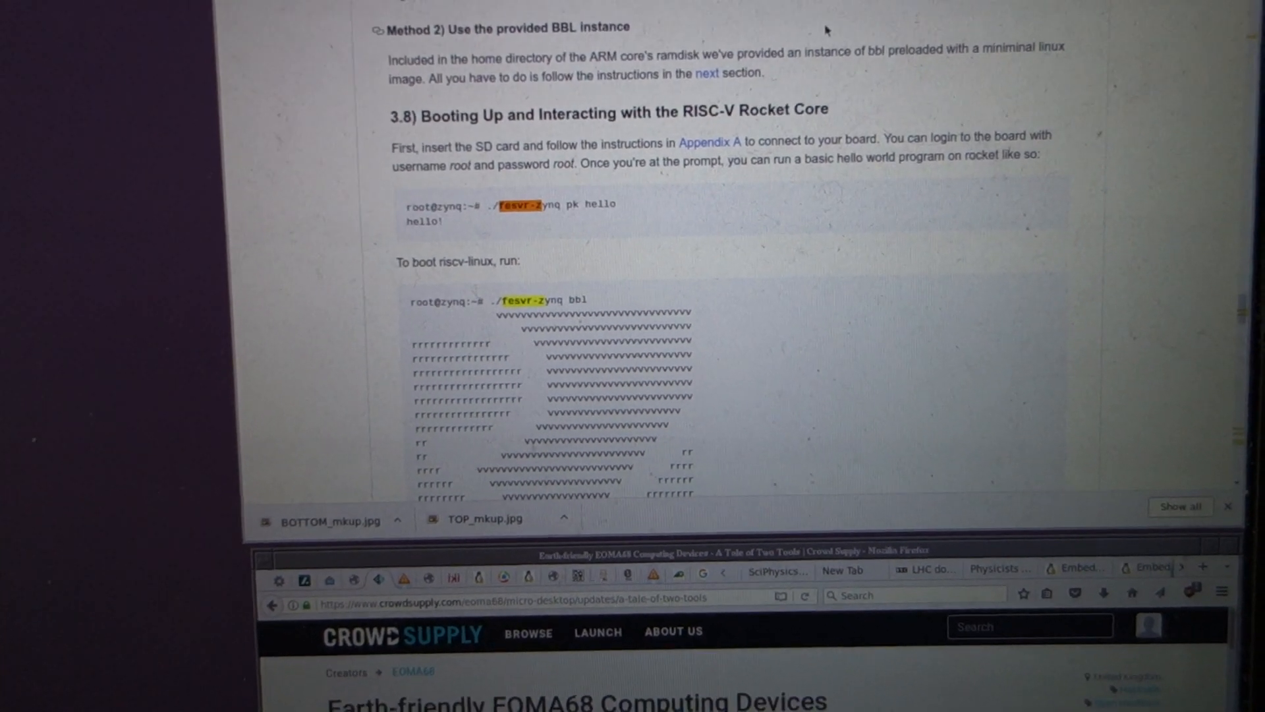
scroll(down, 3)
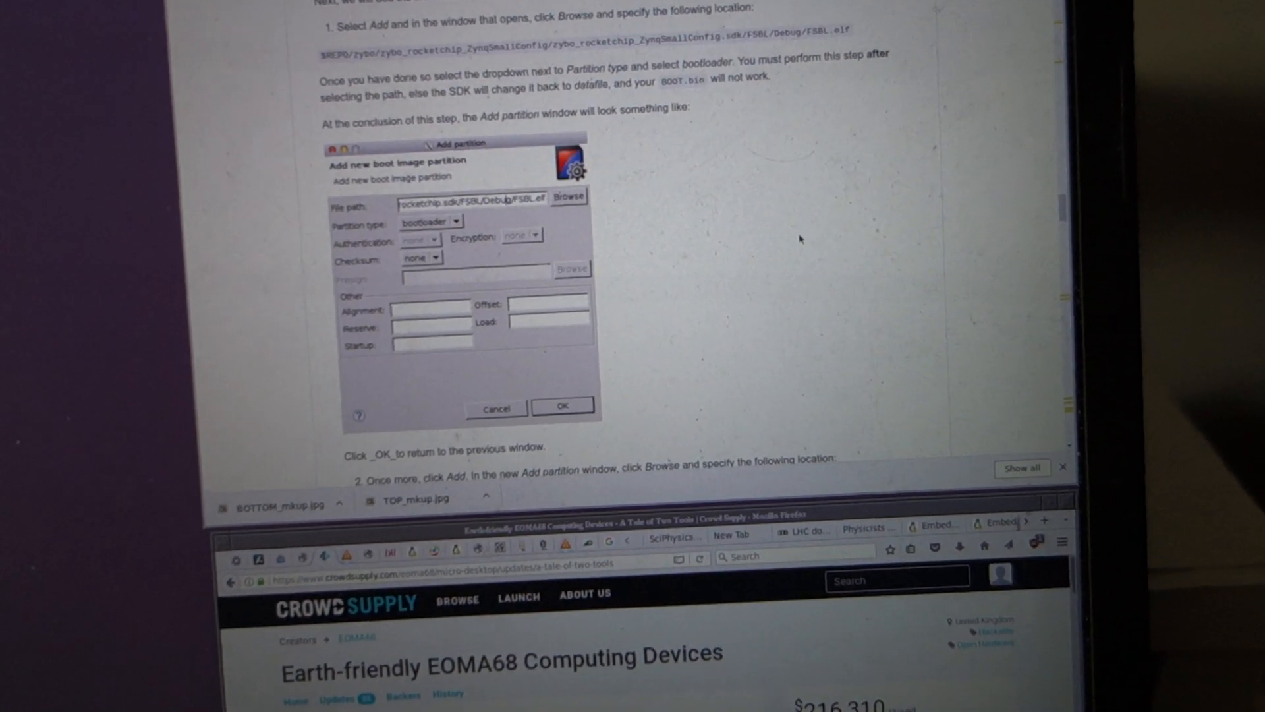
Scroll to the Rocket Chip Zynq FPGA repository's file list and recent commits.
scroll(down, 3)
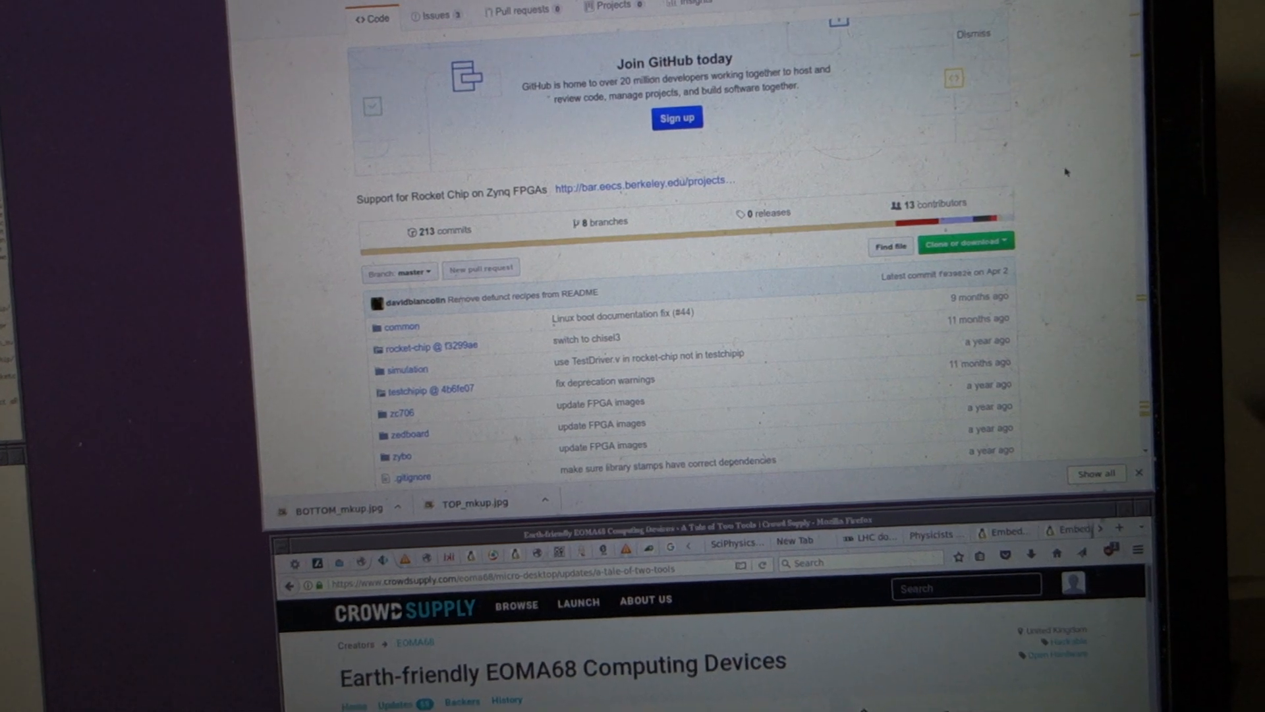
Scroll below the file list to the README.md introduction and its three instruction sets.
scroll(down, 3)
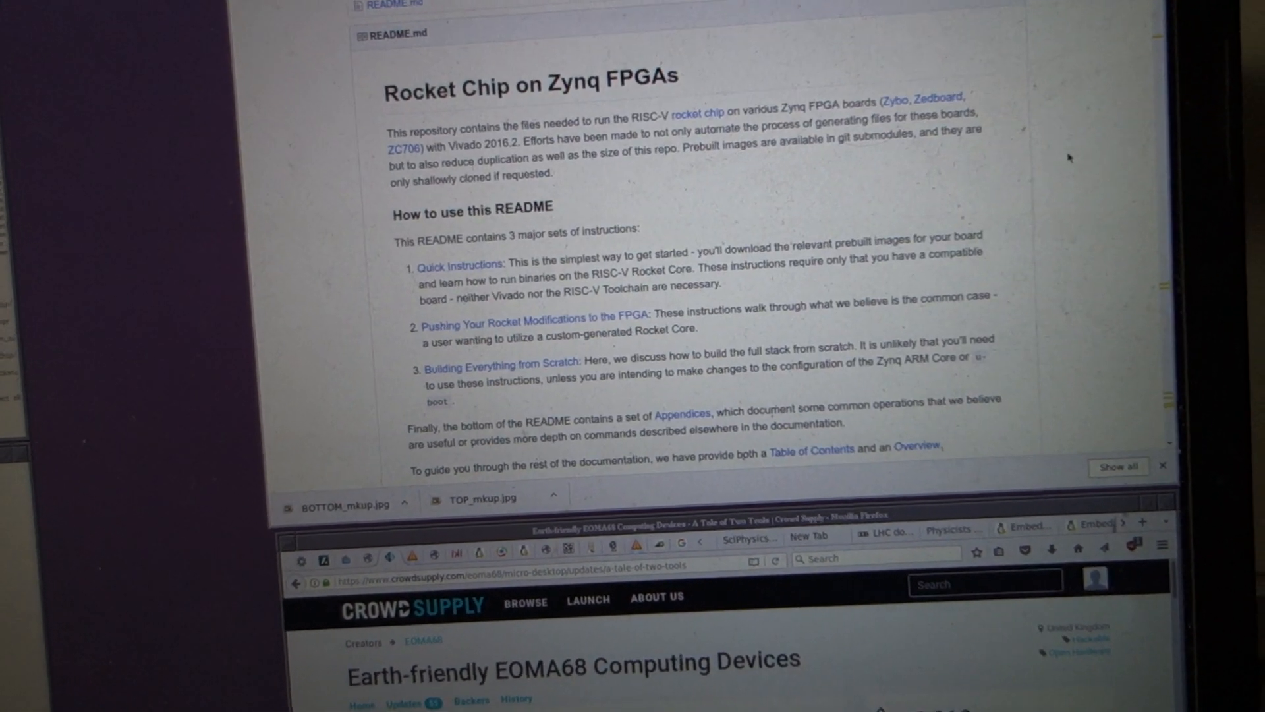
scroll(down, 3)
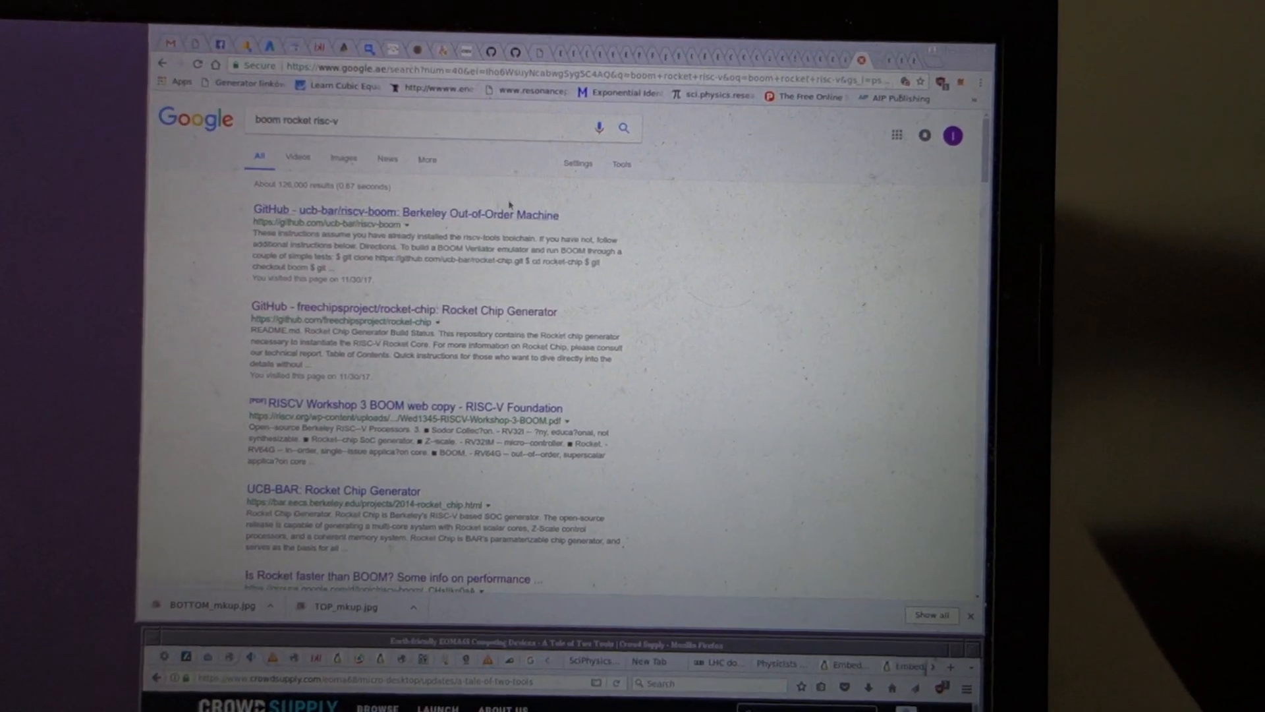
Open the ucb-bar/riscv-boom result and scroll to Directions and RISC-V toolchain installation.
click(406, 209)
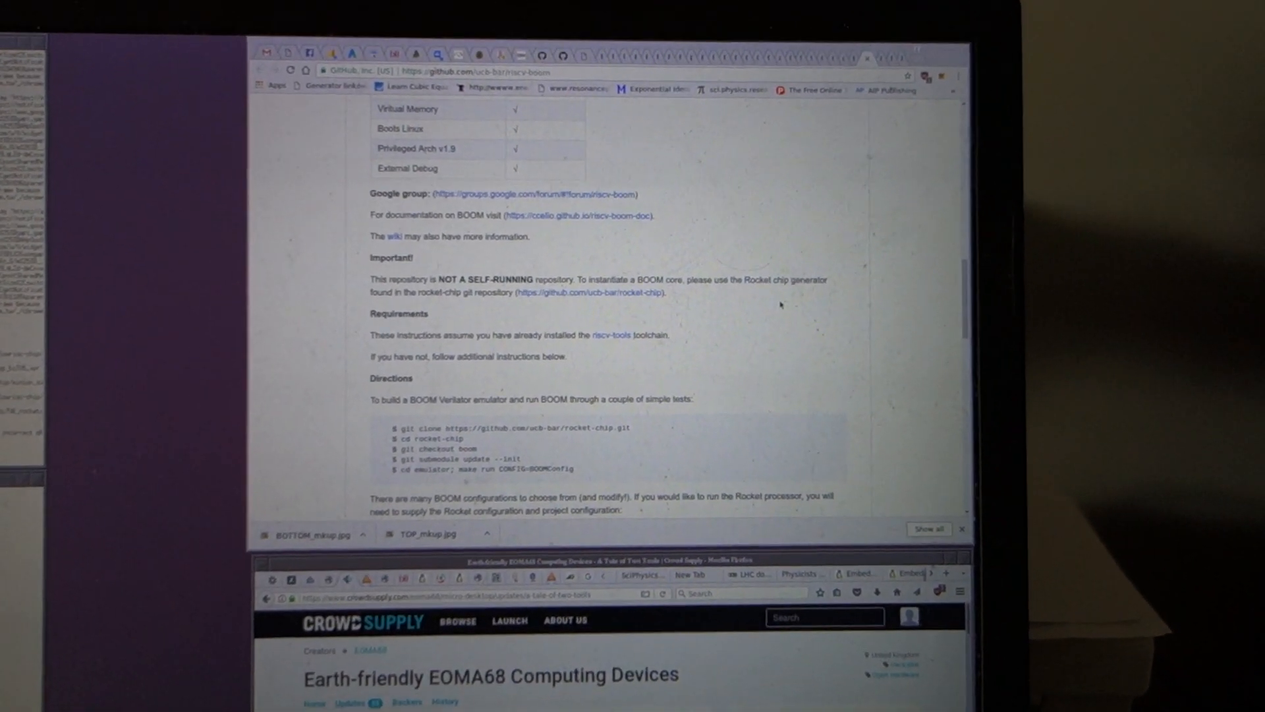
scroll(down, 3)
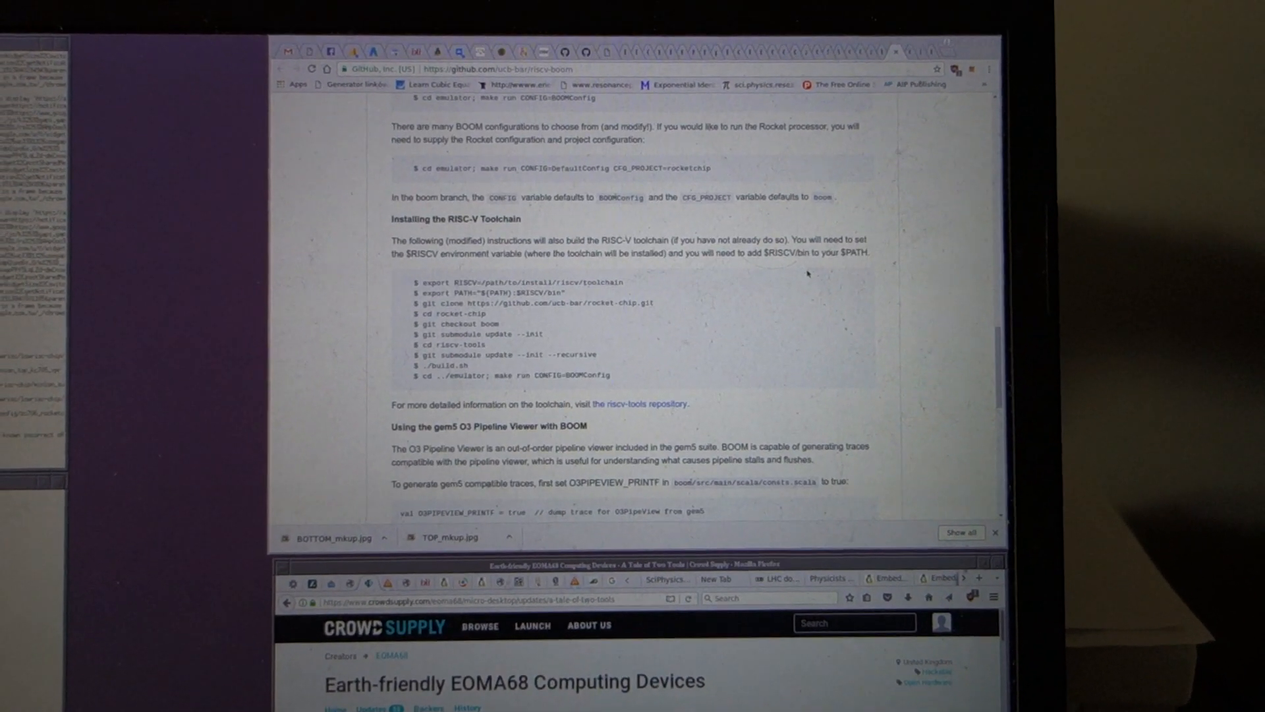
scroll(down, 3)
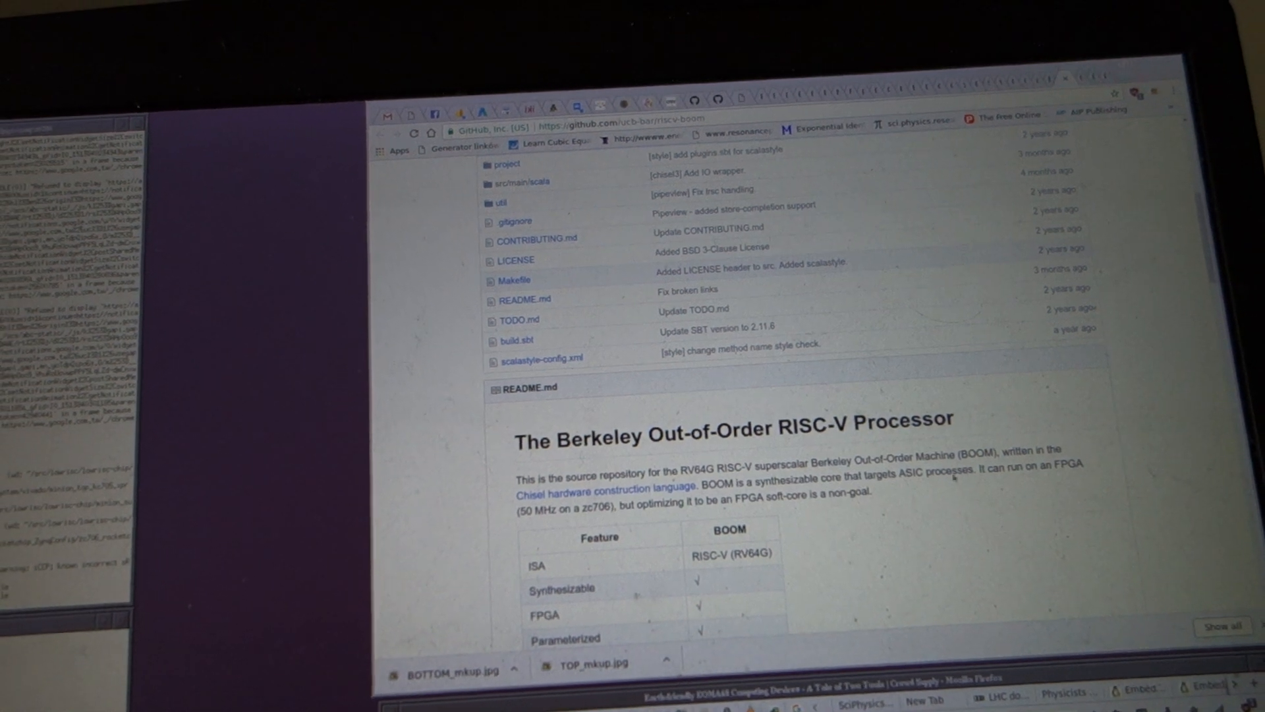
scroll(down, 3)
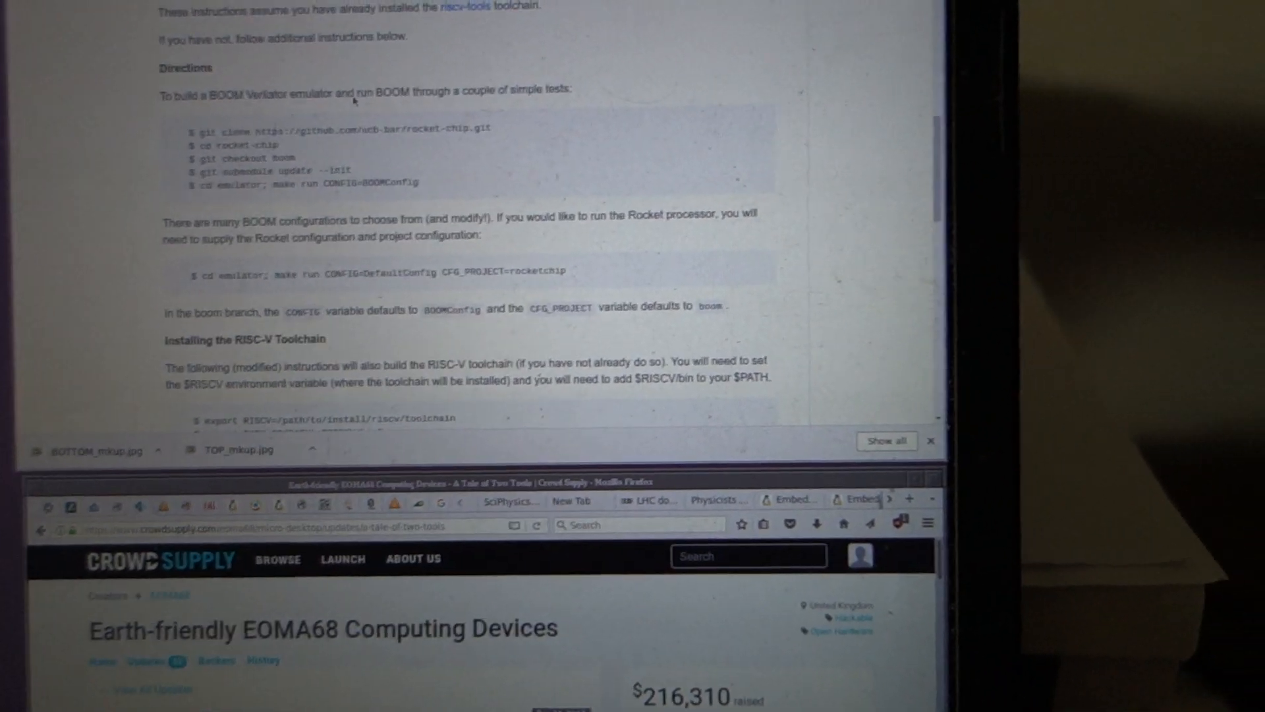
scroll(down, 3)
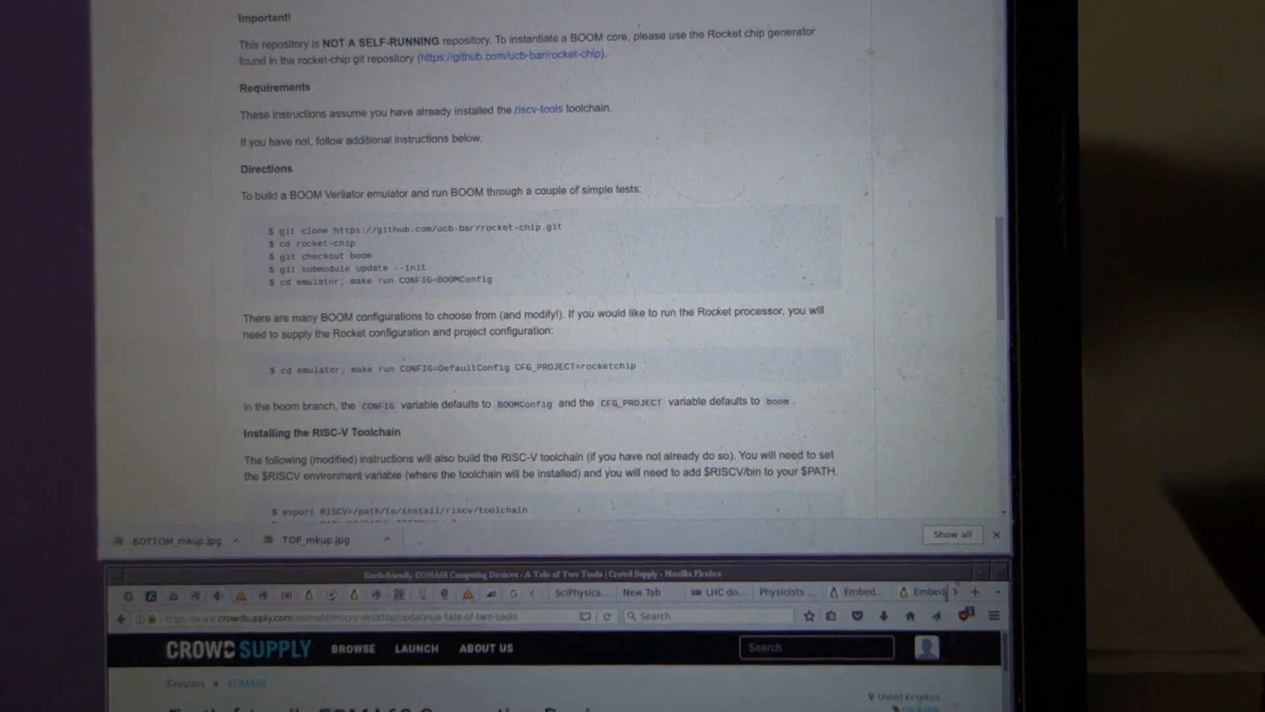